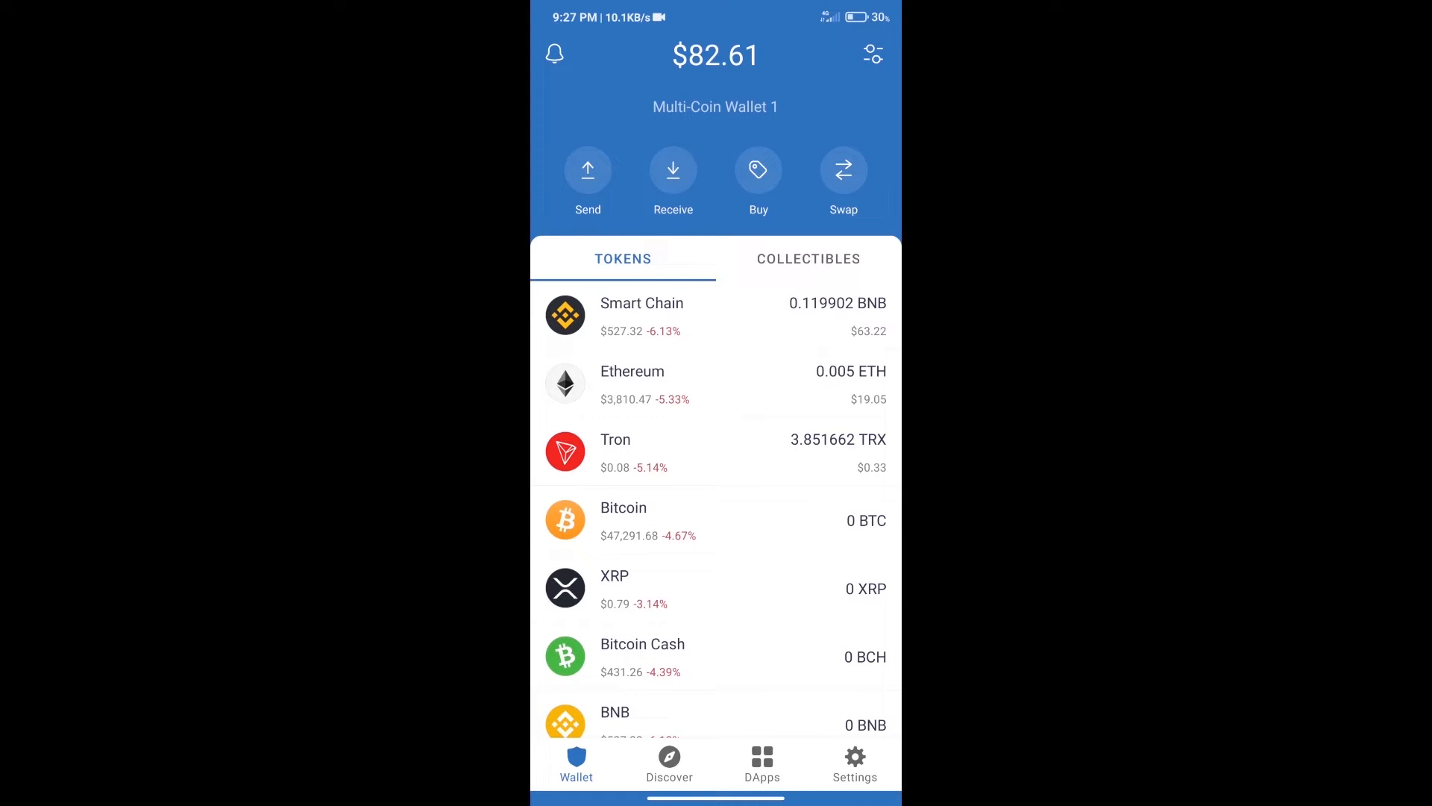
Search the buy-coin list for BNB, then back out of the purchase screen
{"action": "left_click", "coordinate": [758, 171]}
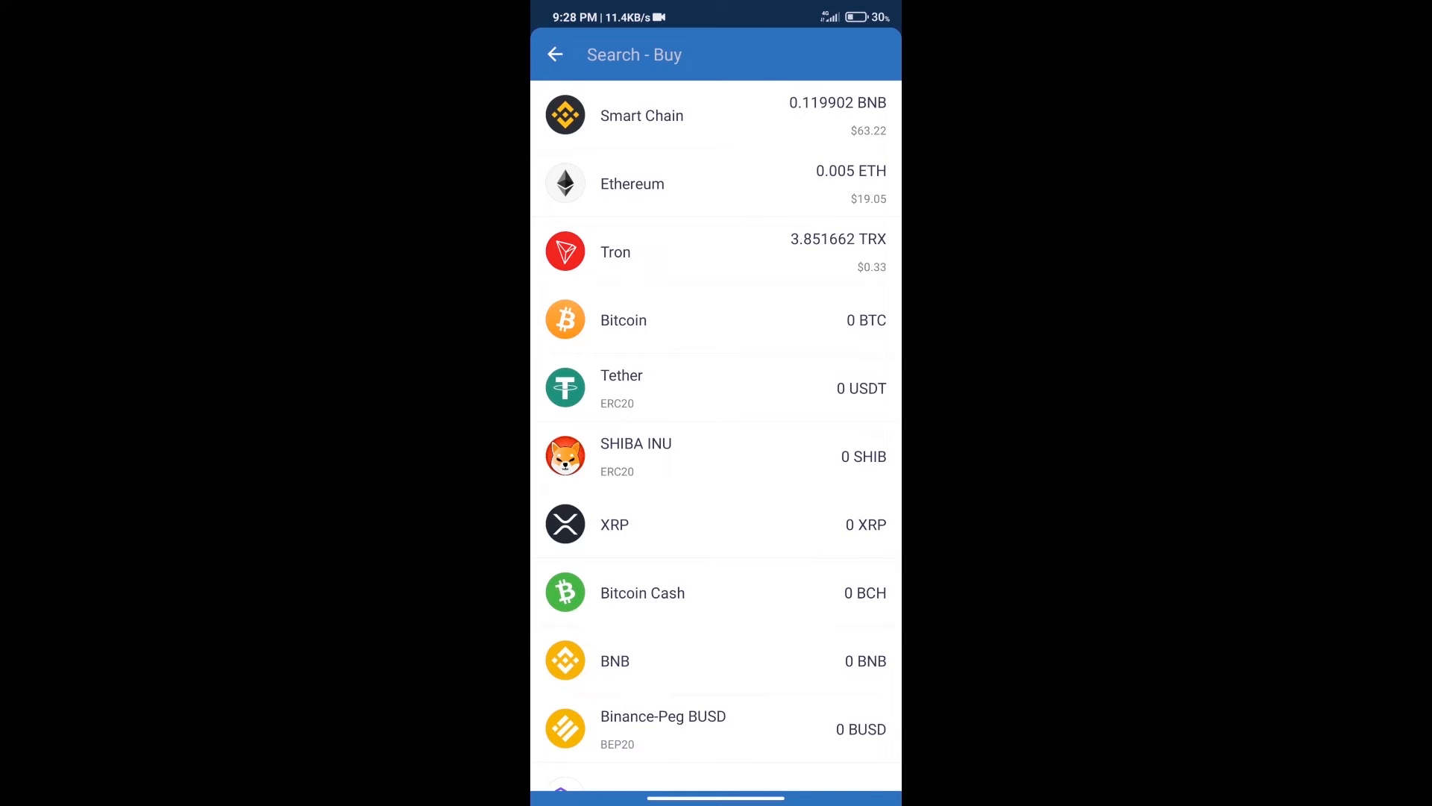
{"action": "type", "text": "bn"}
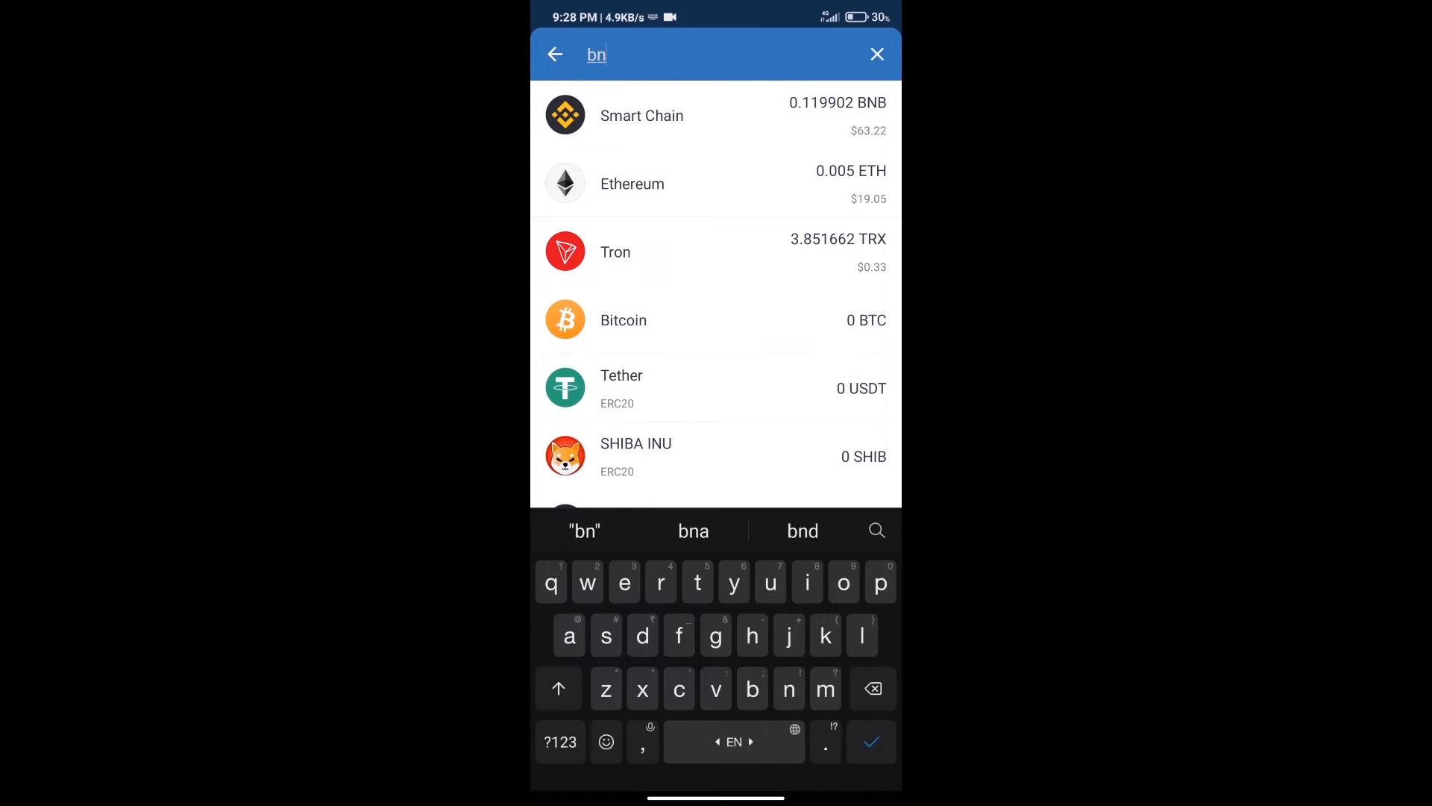
{"action": "type", "text": "b"}
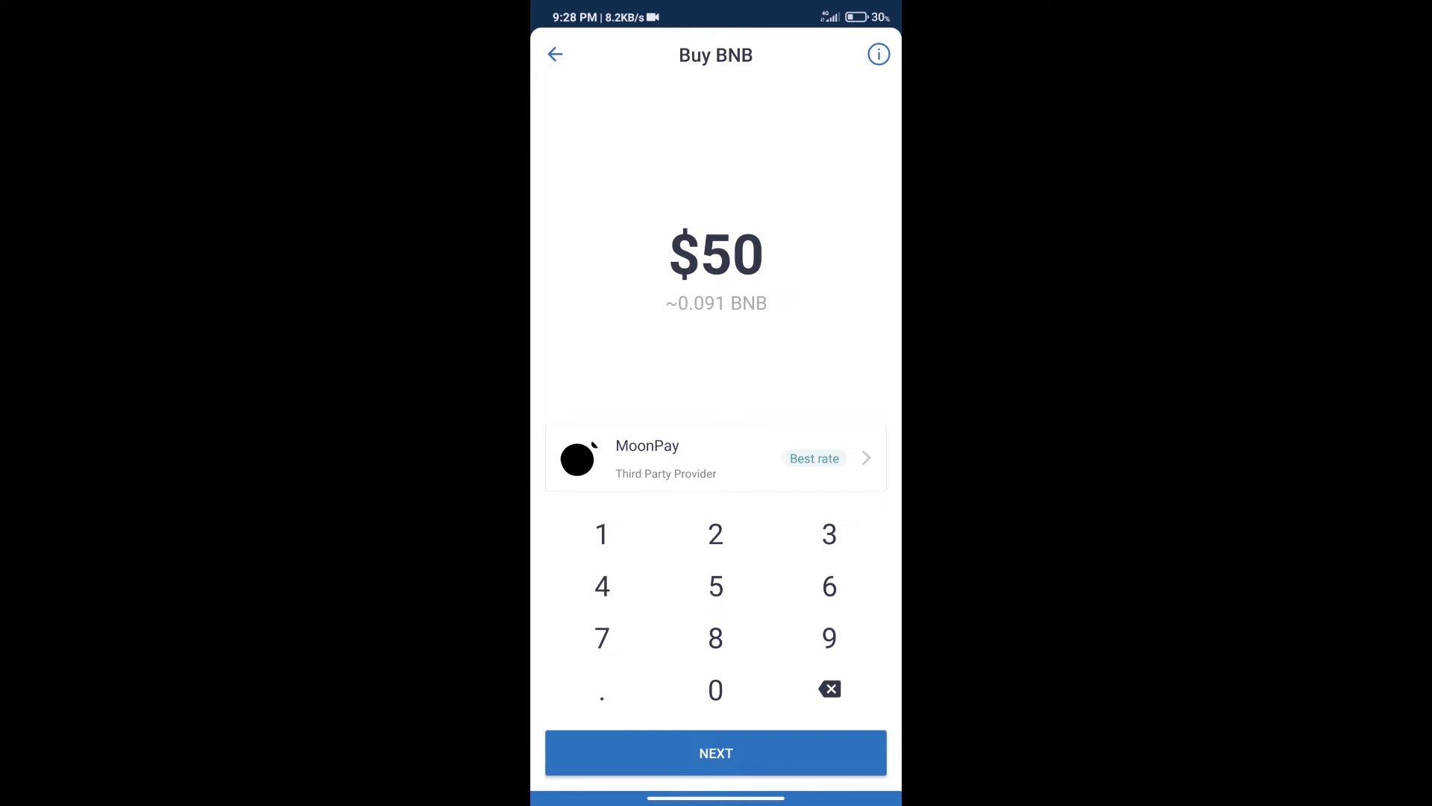
{"action": "left_click", "coordinate": [554, 54]}
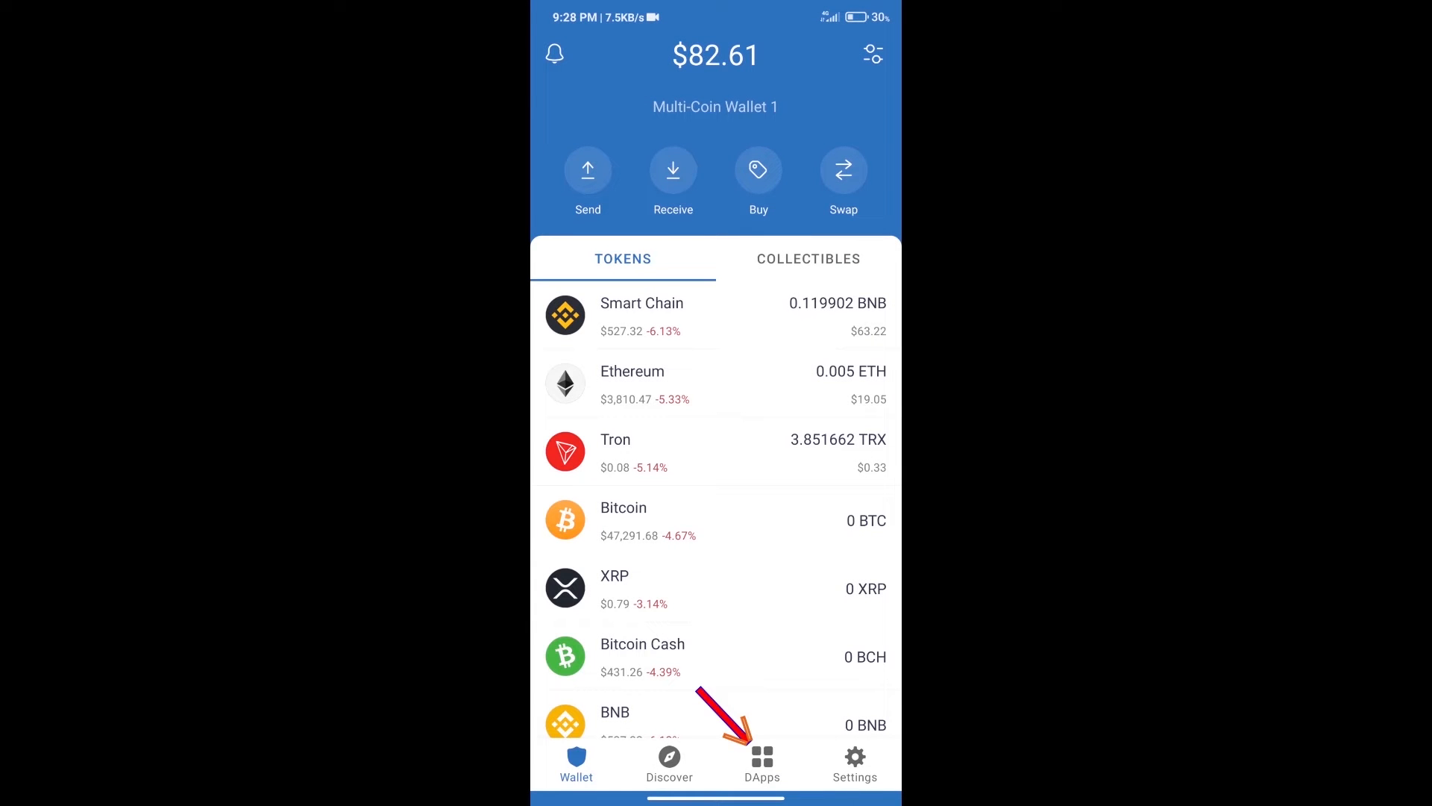
Launch PancakeSwap from the DApps browser and connect it to Trust Wallet
{"action": "left_click", "coordinate": [761, 762]}
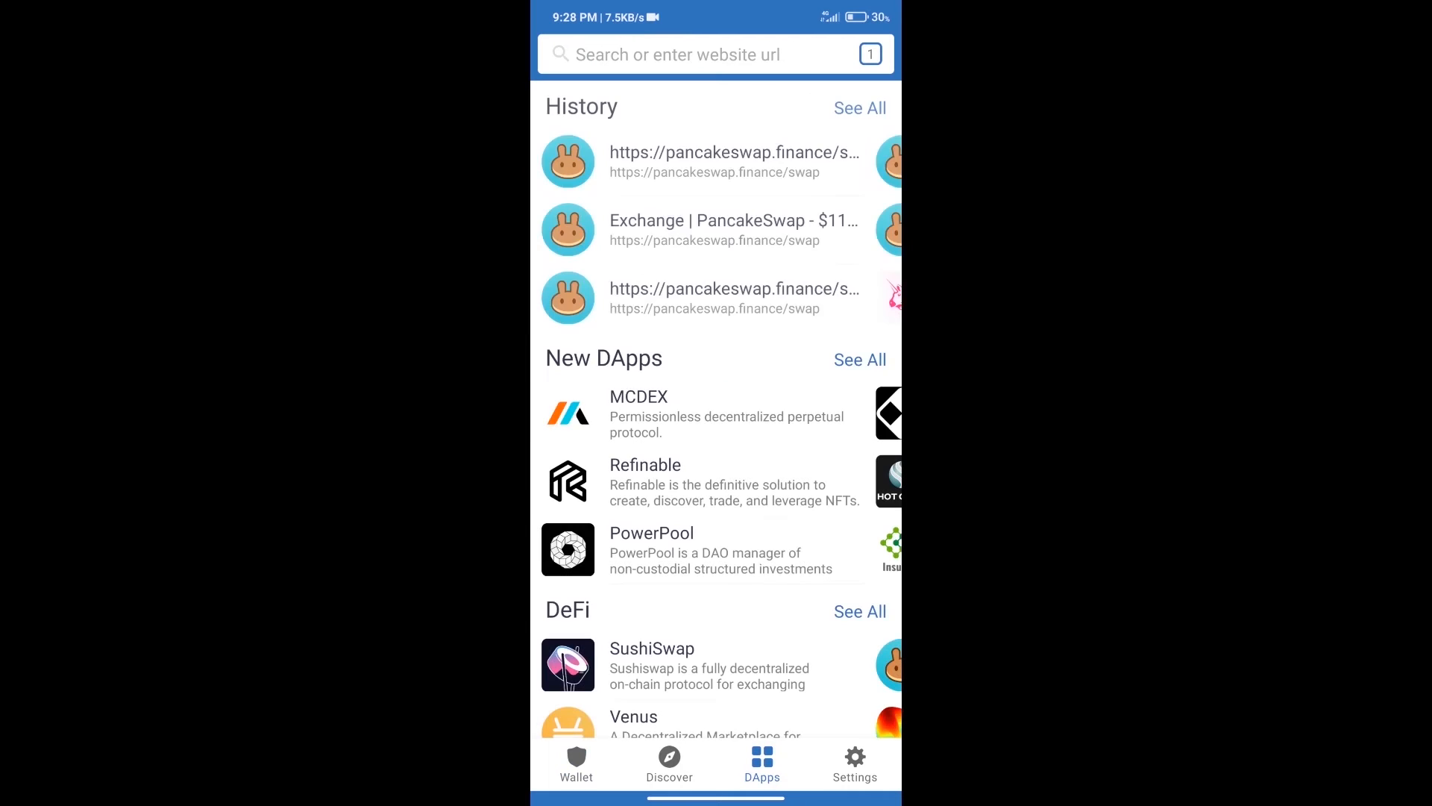
{"action": "scroll", "scroll_direction": "down", "scroll_amount": 3}
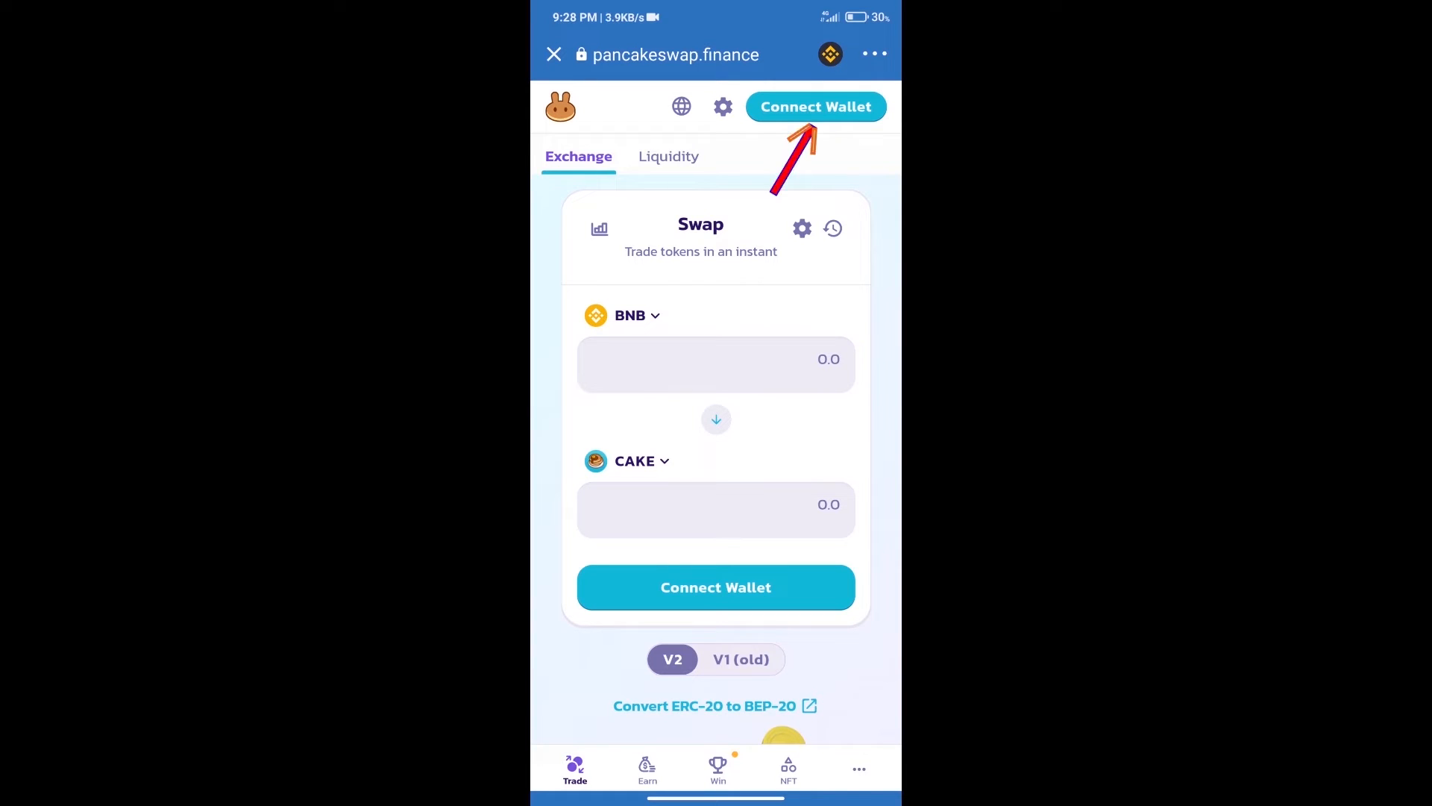
{"action": "left_click", "coordinate": [814, 106]}
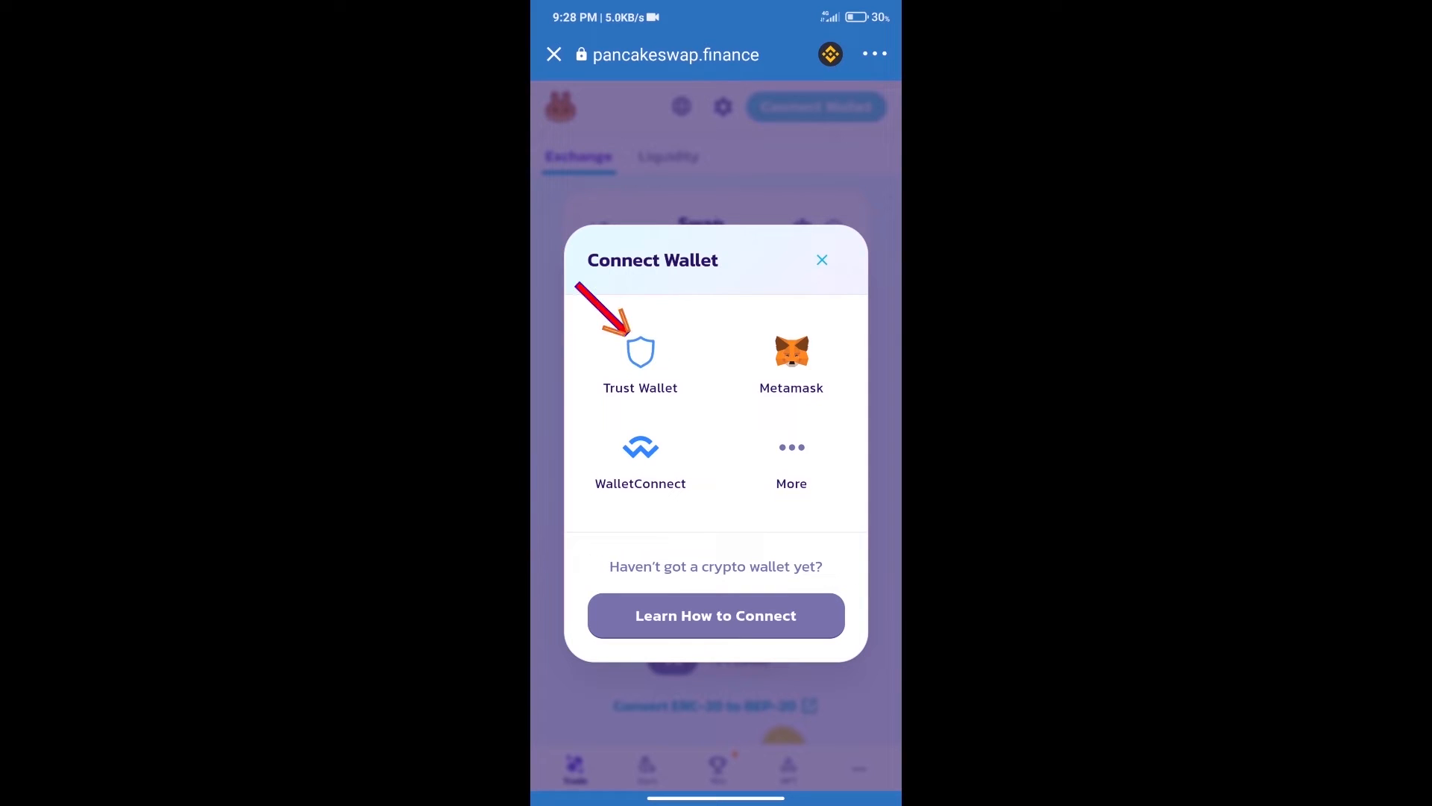
{"action": "left_click", "coordinate": [821, 260]}
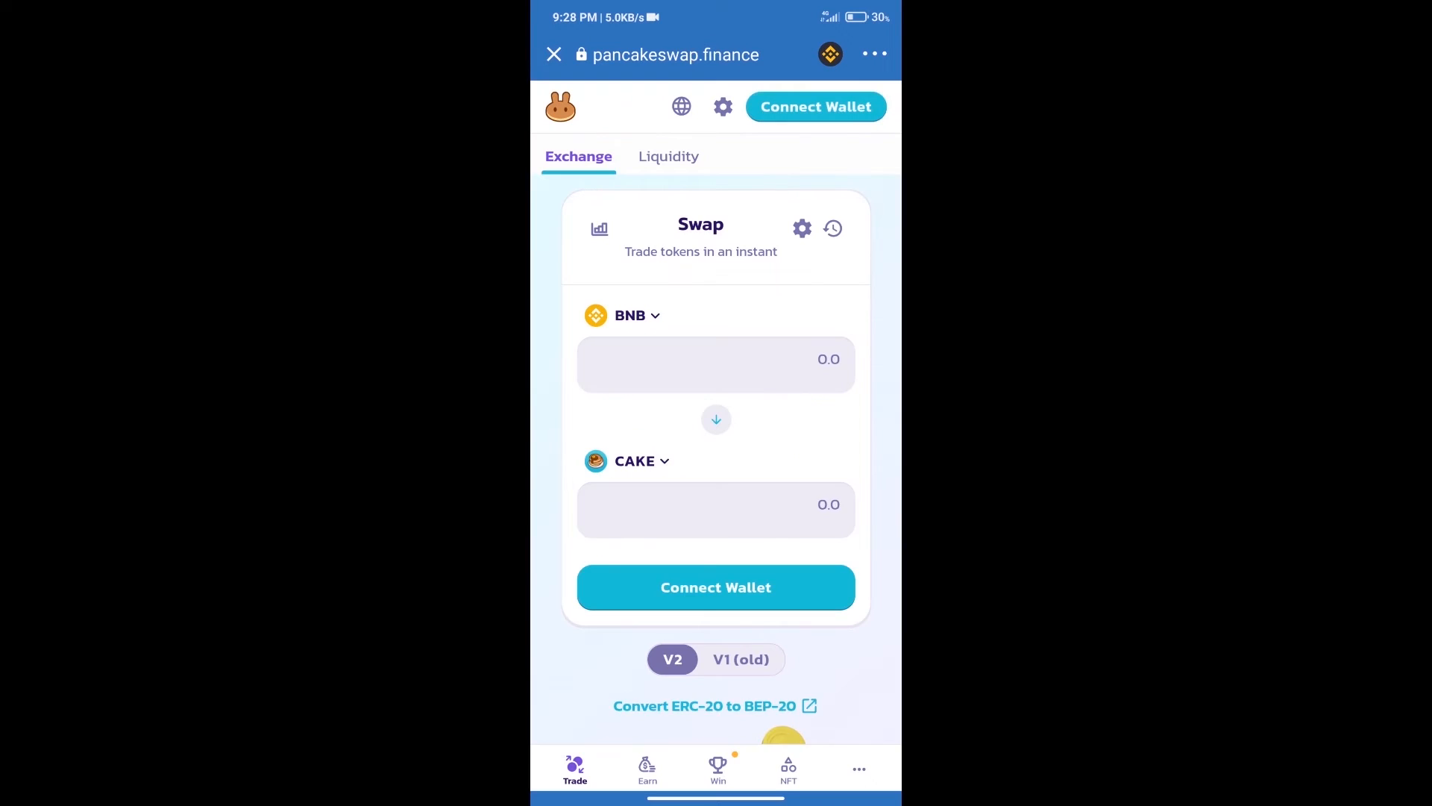
{"action": "left_click", "coordinate": [814, 106]}
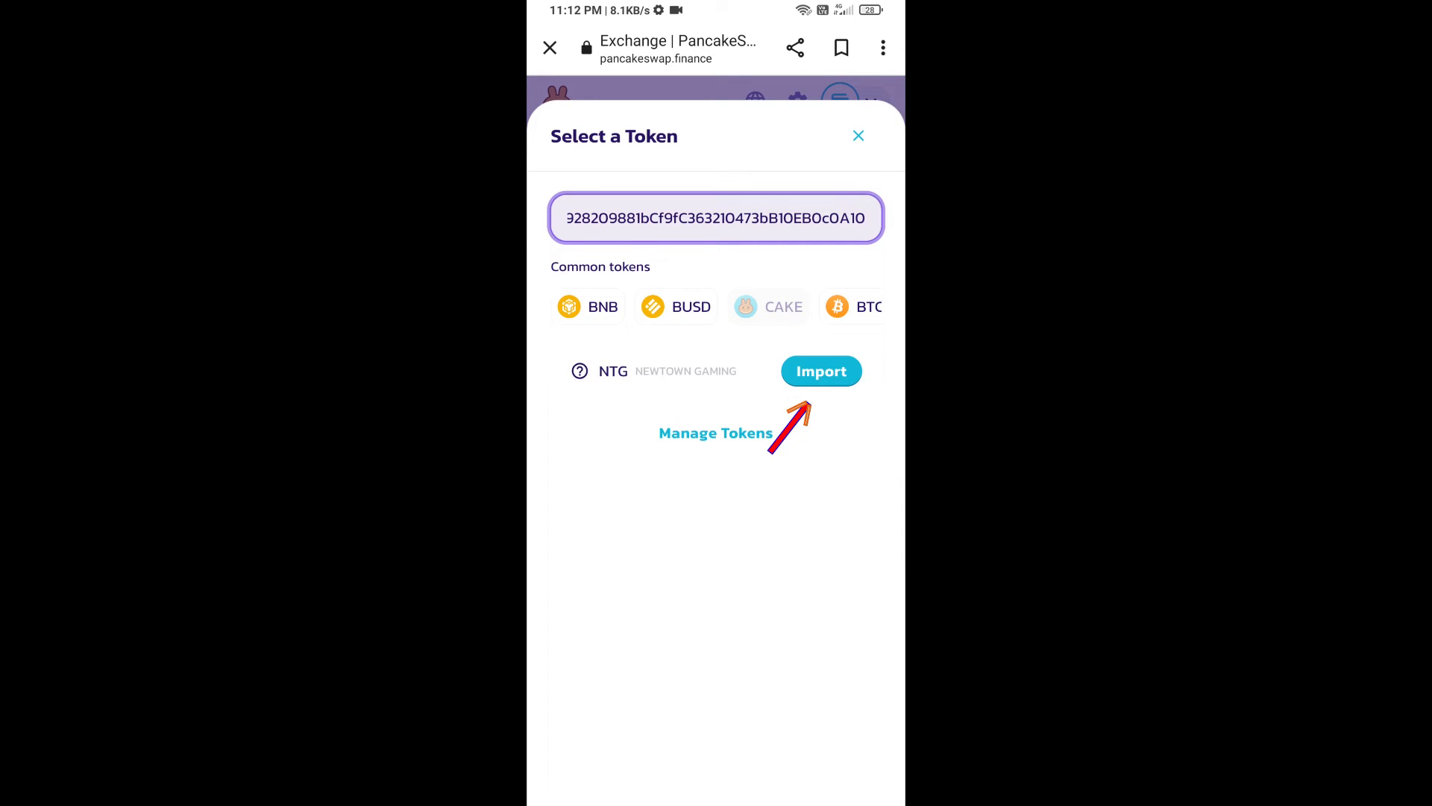
Import the NEWTOWN GAMING (NTG) token found by its contract address as the swap output
{"action": "left_click", "coordinate": [819, 370]}
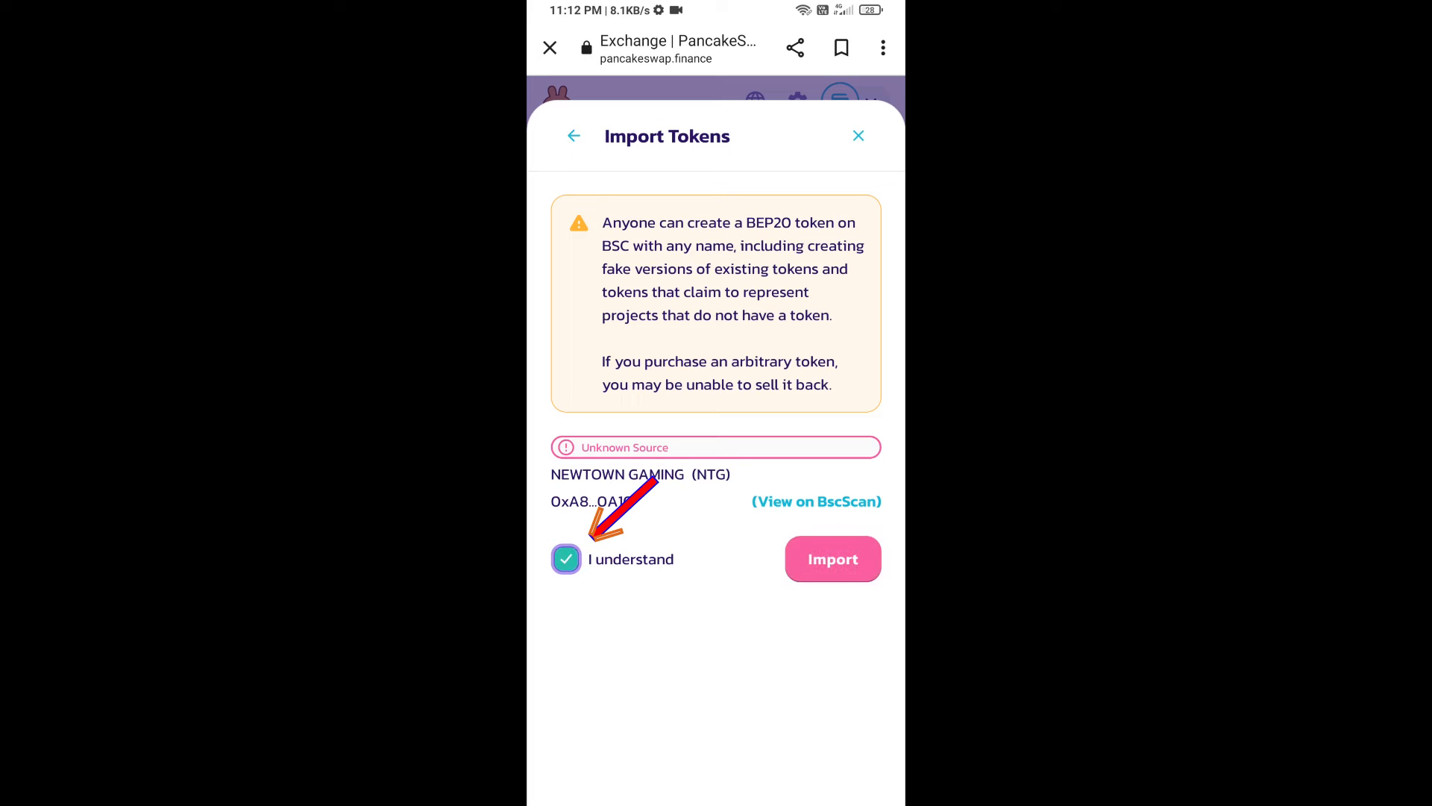
{"action": "left_click", "coordinate": [833, 558]}
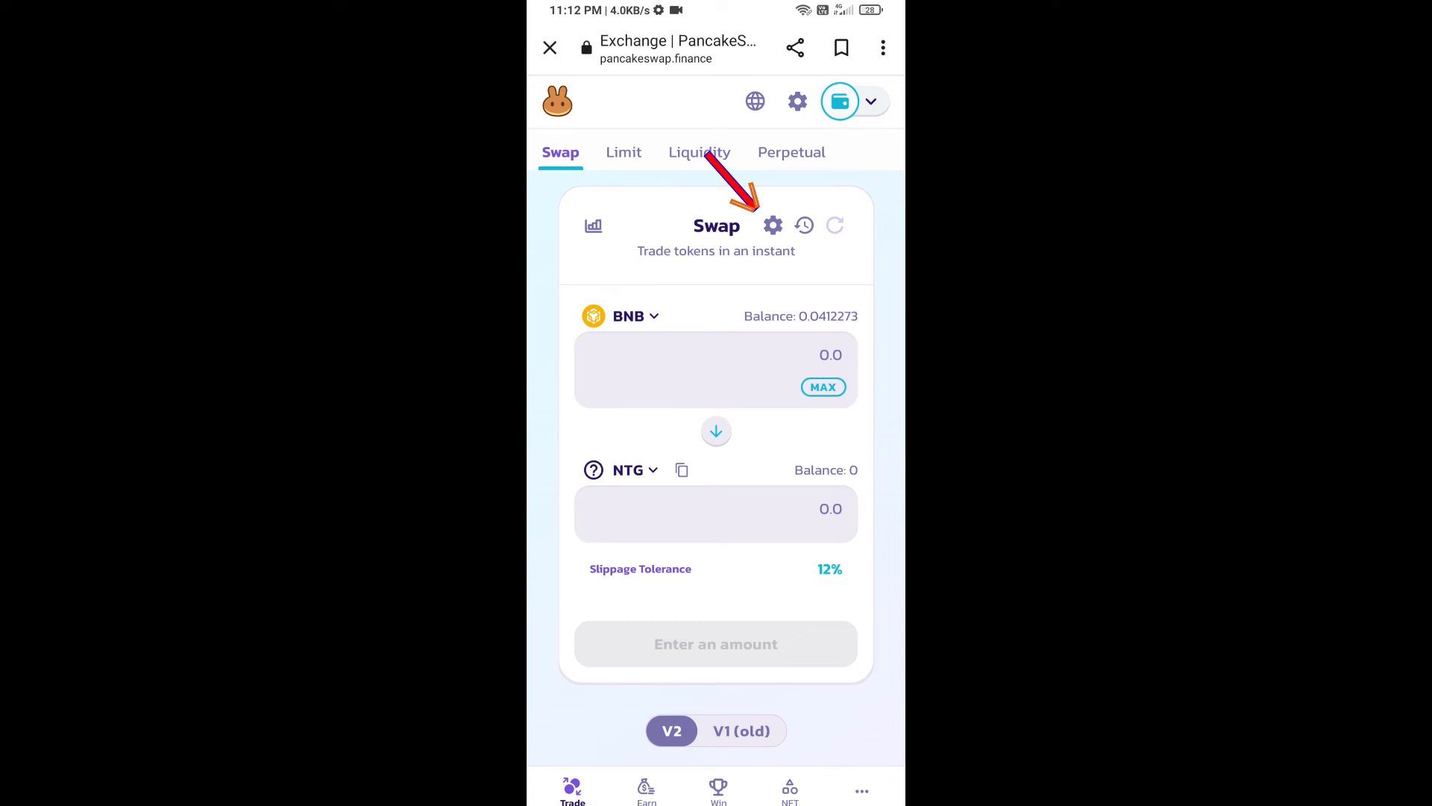
Keep slippage at 12% and request 100 NTG as the output amount
{"action": "left_click", "coordinate": [772, 225]}
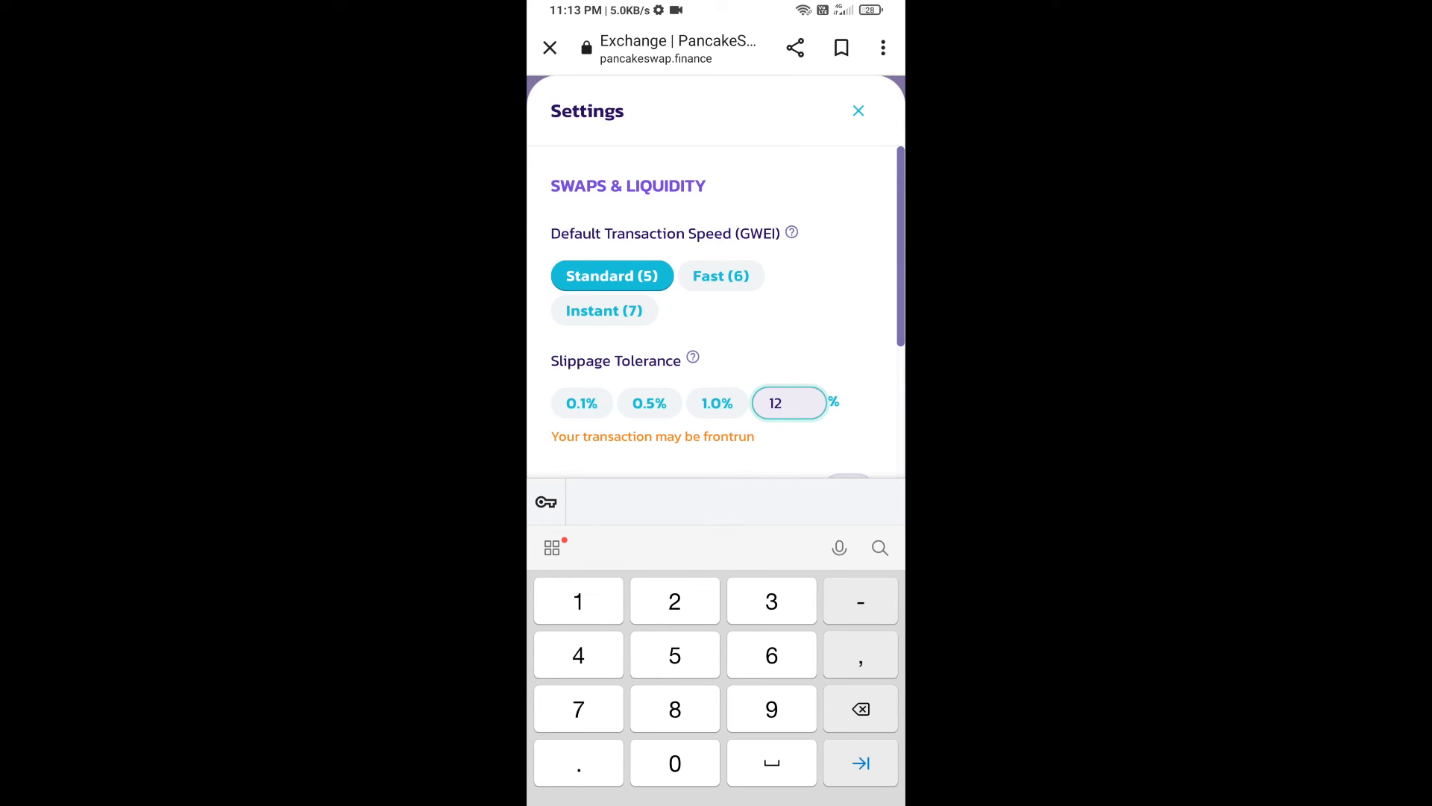
{"action": "left_click", "coordinate": [858, 111]}
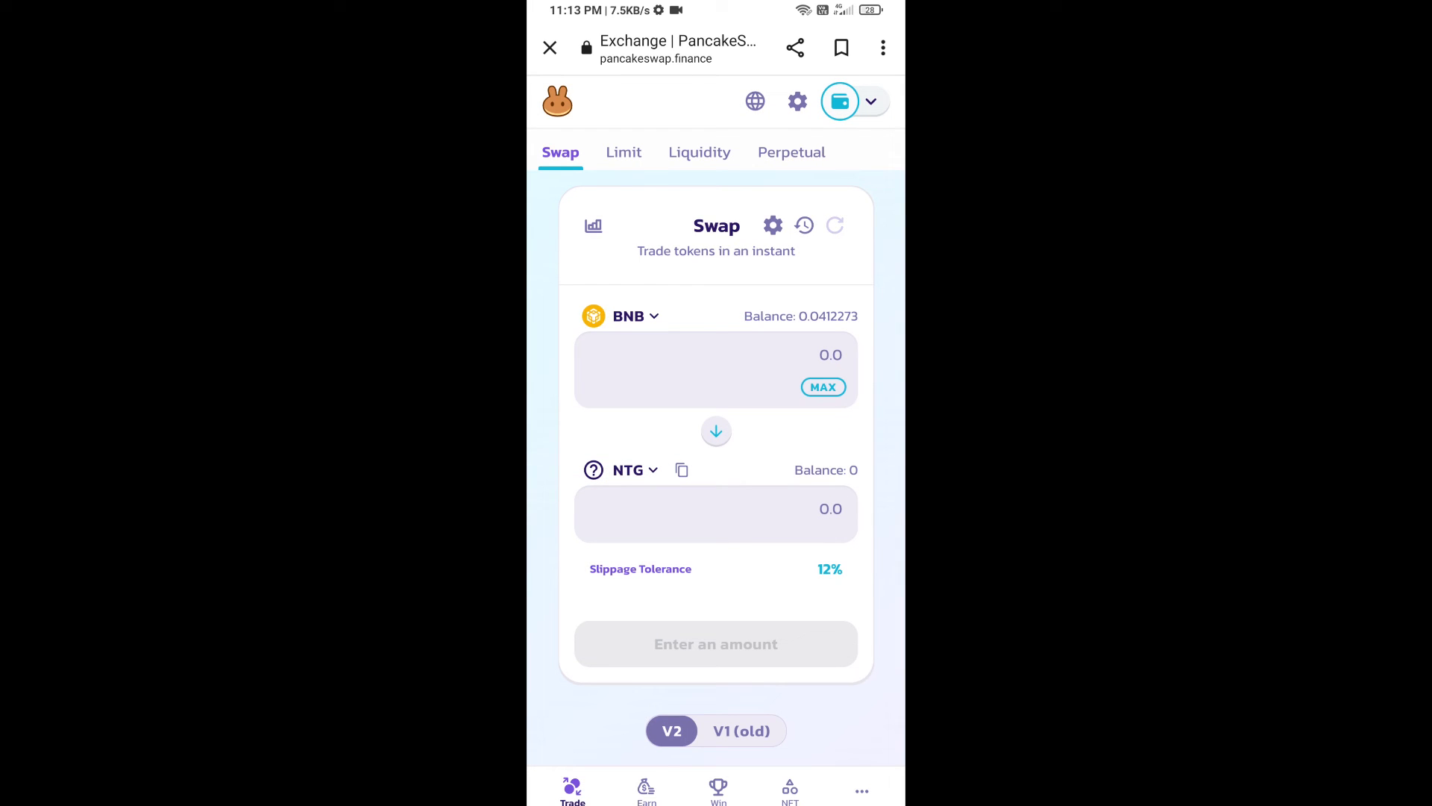
{"action": "left_click", "coordinate": [716, 509]}
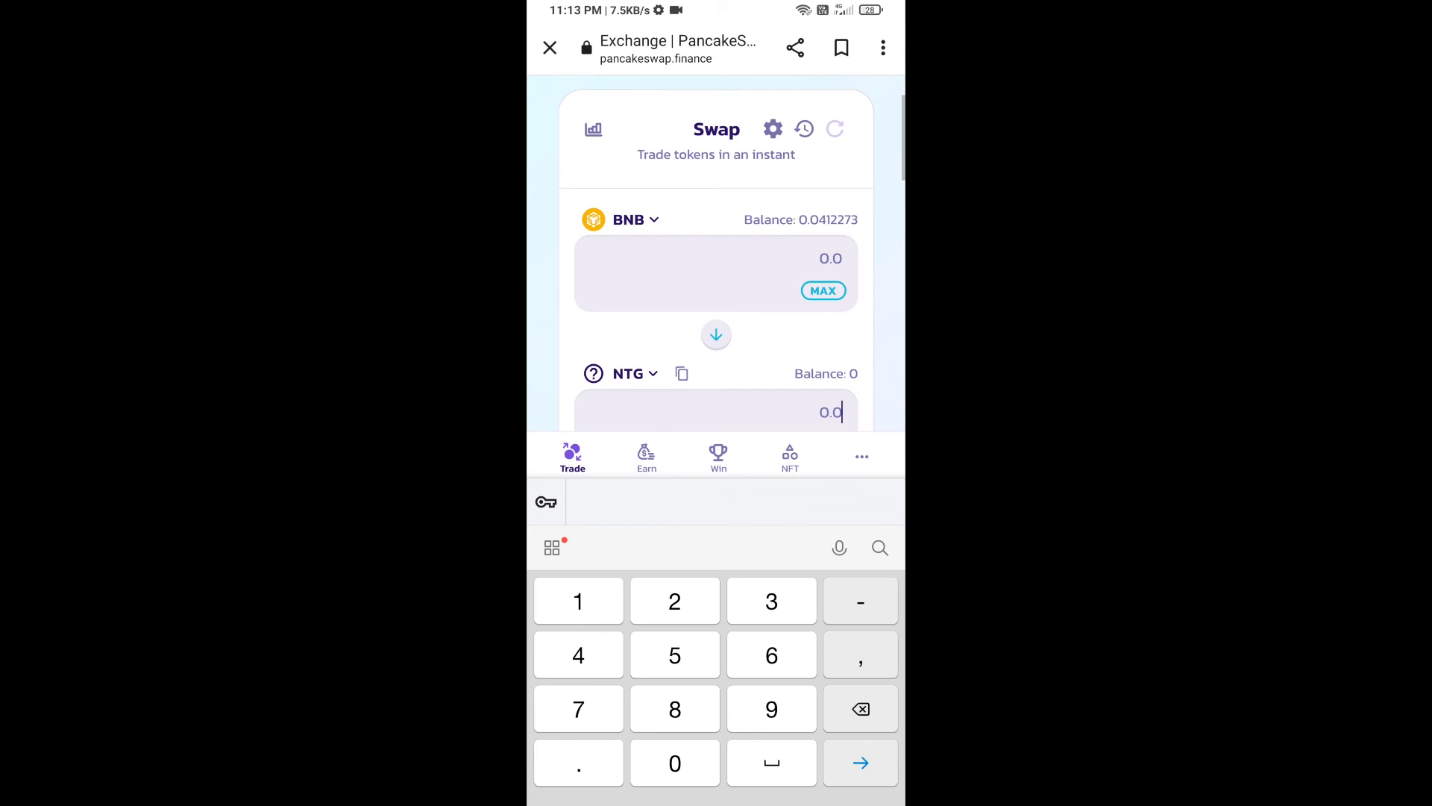
{"action": "type", "text": "100"}
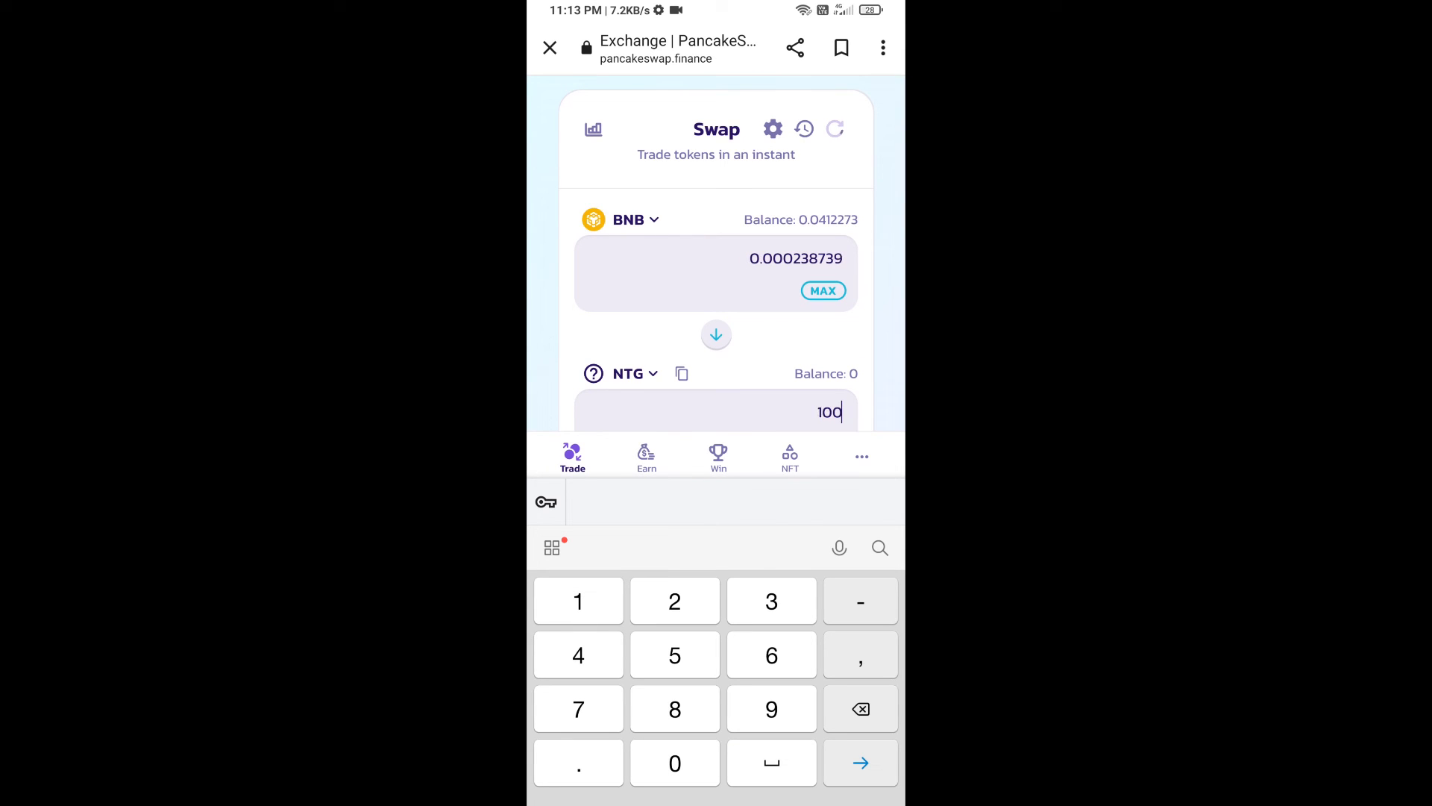
{"action": "scroll", "scroll_direction": "down", "scroll_amount": 3}
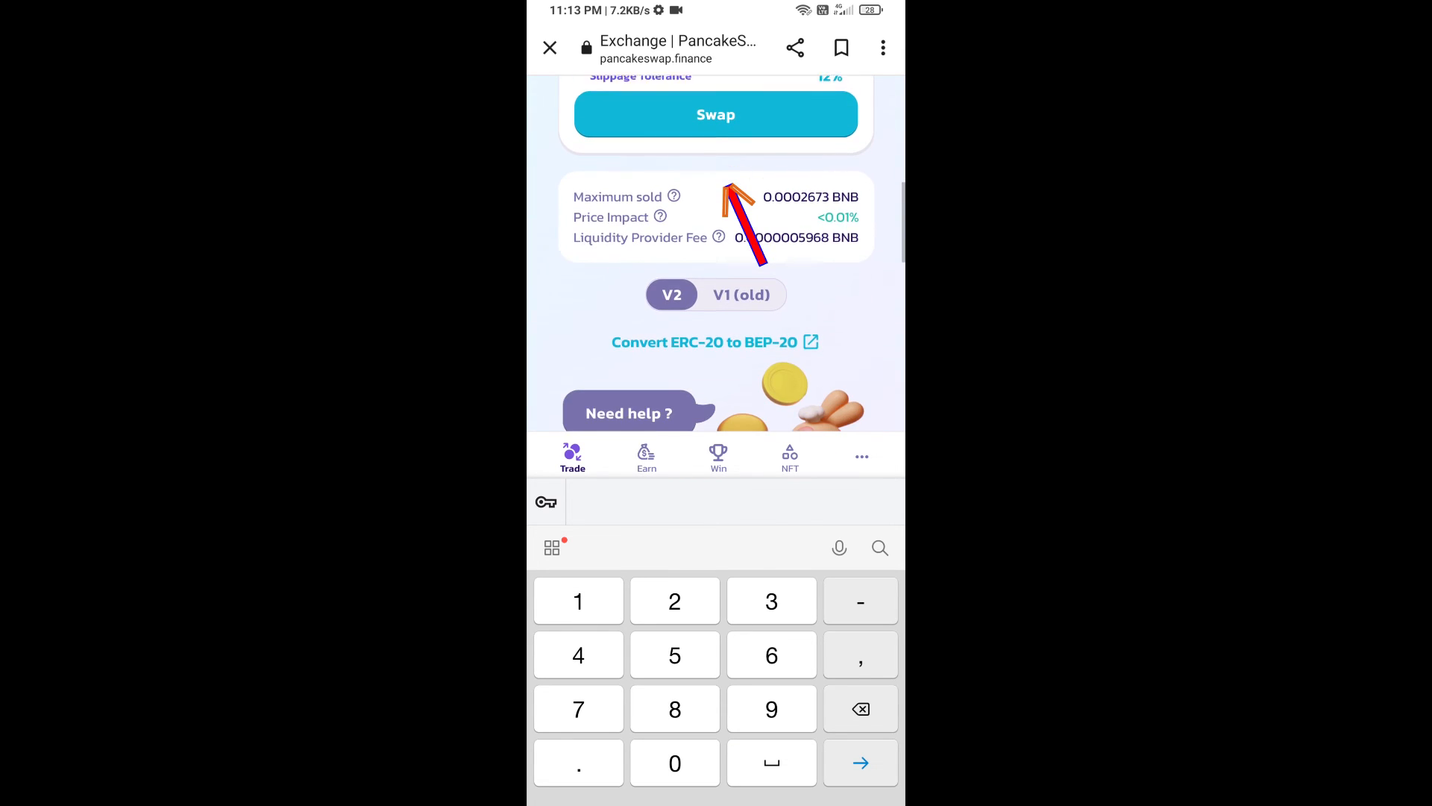
Confirm the swap of 0.000238739 BNB for 100 NTG, sending it to the wallet for approval
{"action": "left_click", "coordinate": [716, 114]}
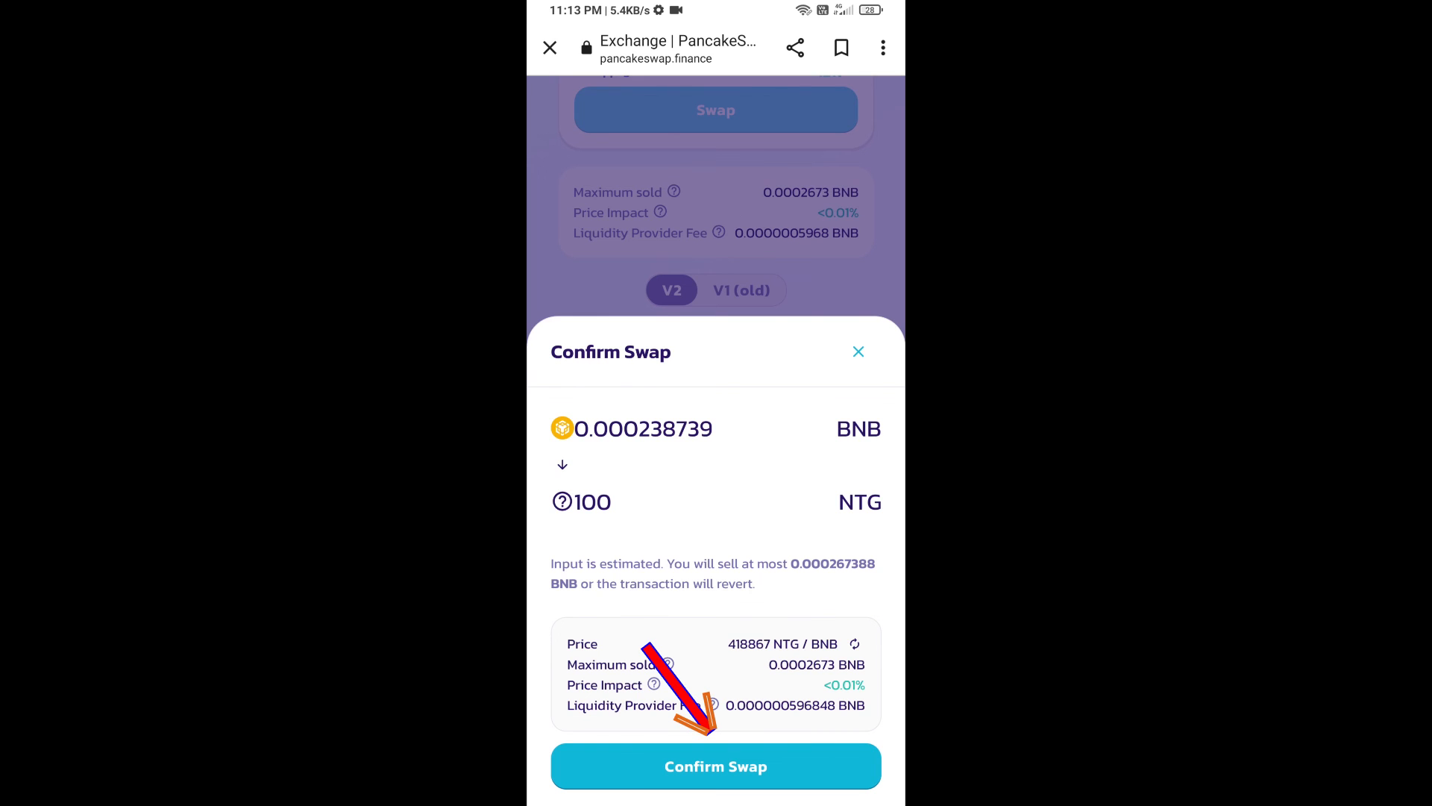
{"action": "left_click", "coordinate": [715, 766]}
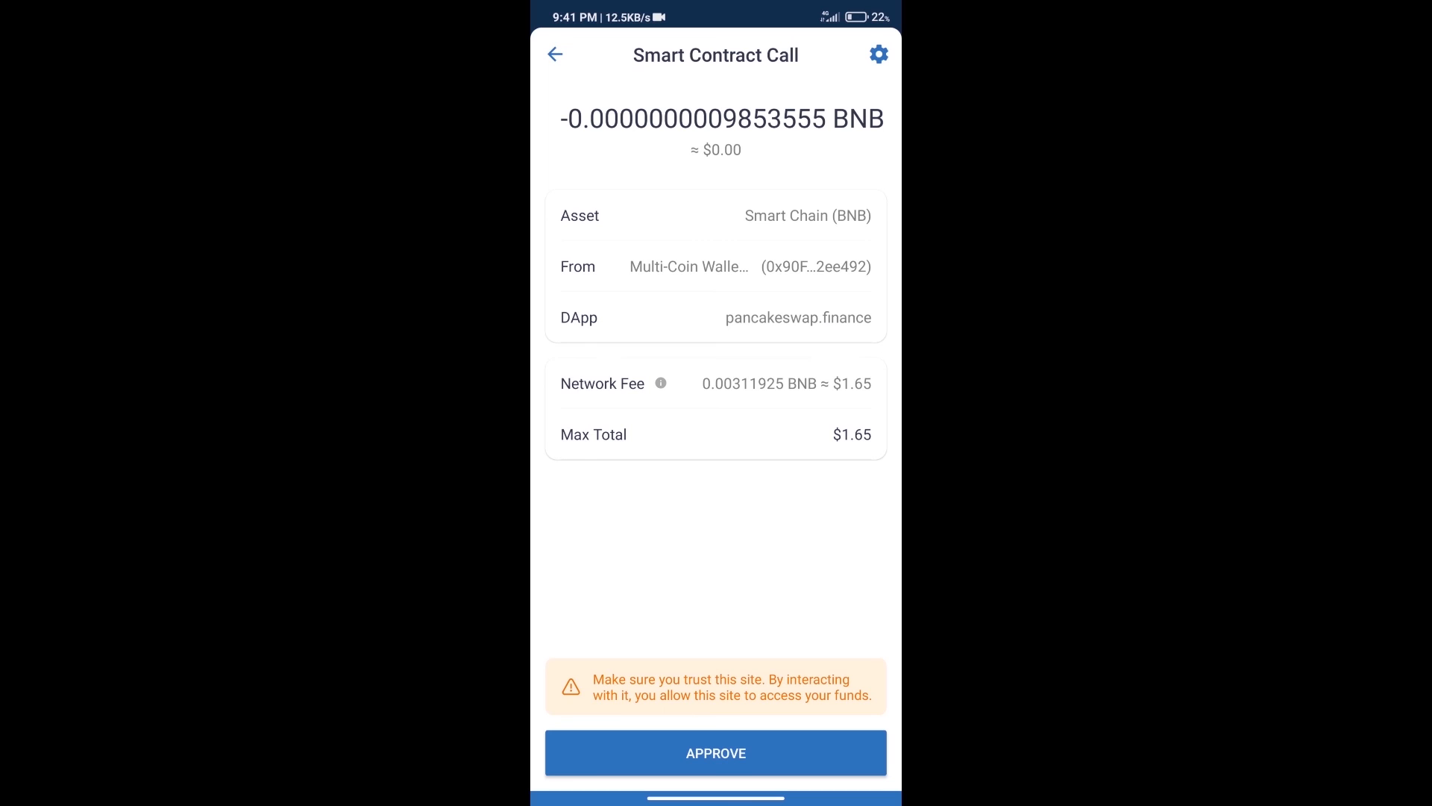